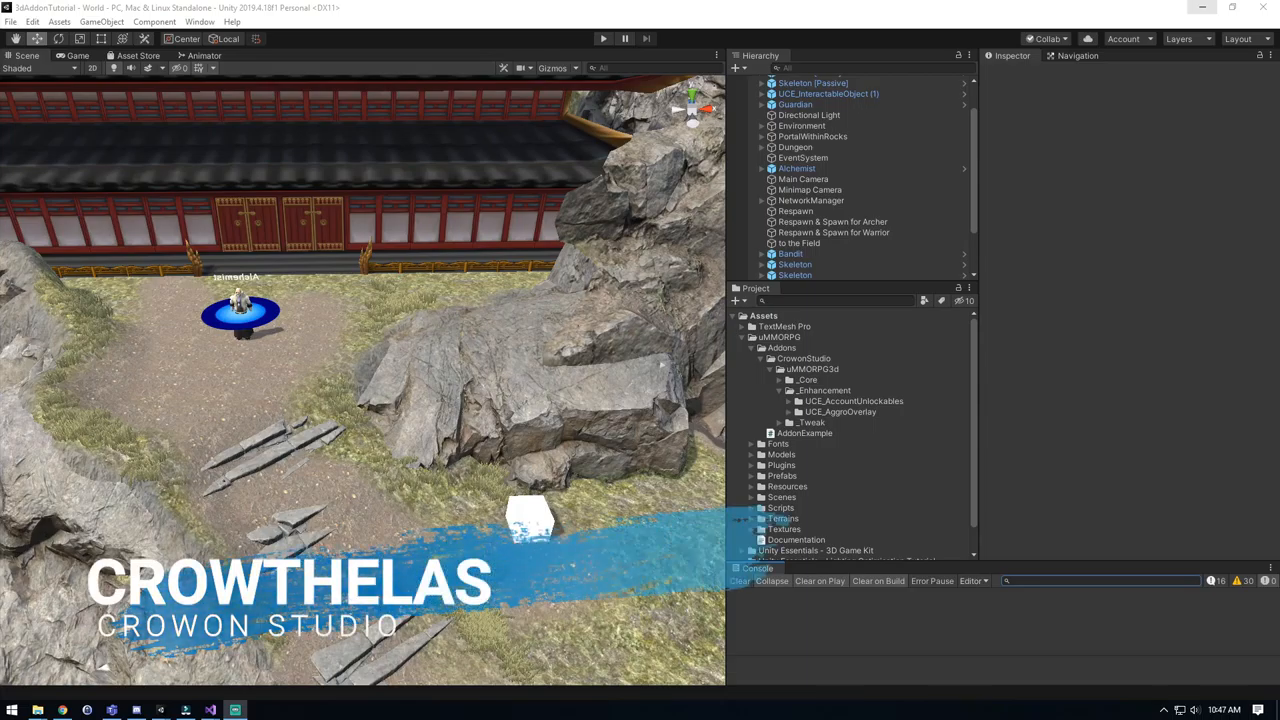
- Import the UCE_Attachee unitypackage into the project's Enhancement addons
click(824, 390)
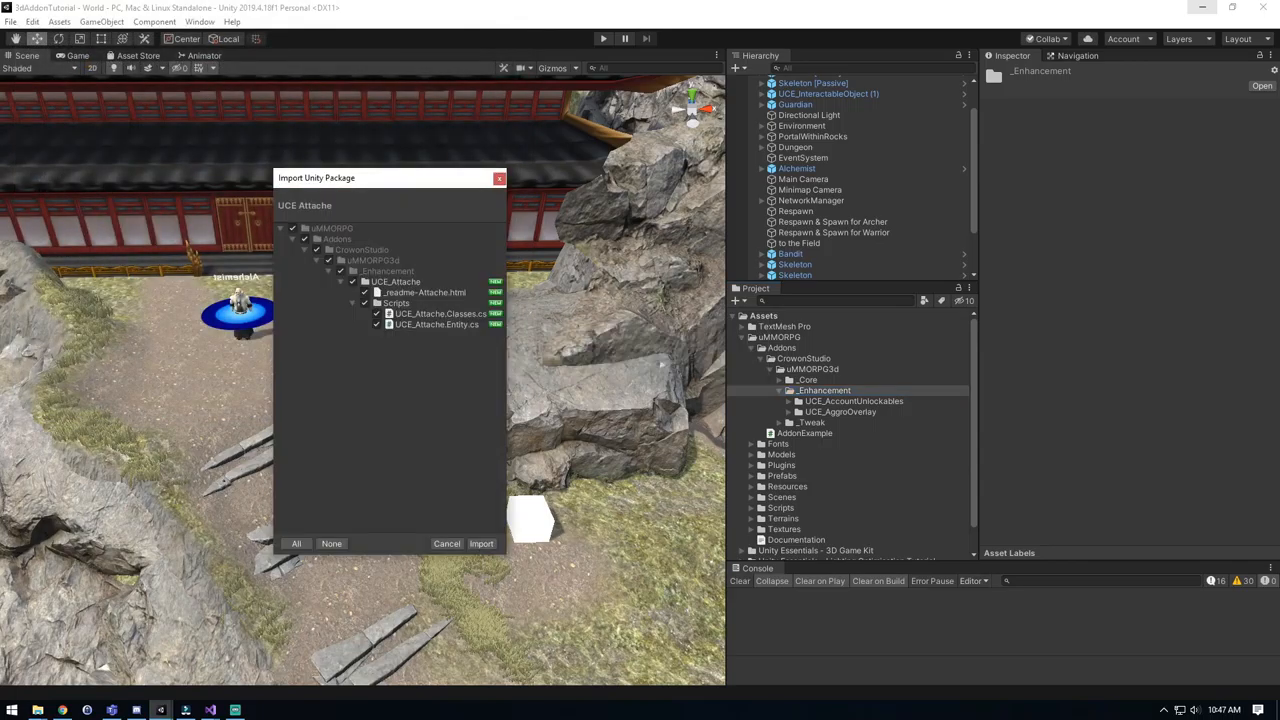
click(480, 544)
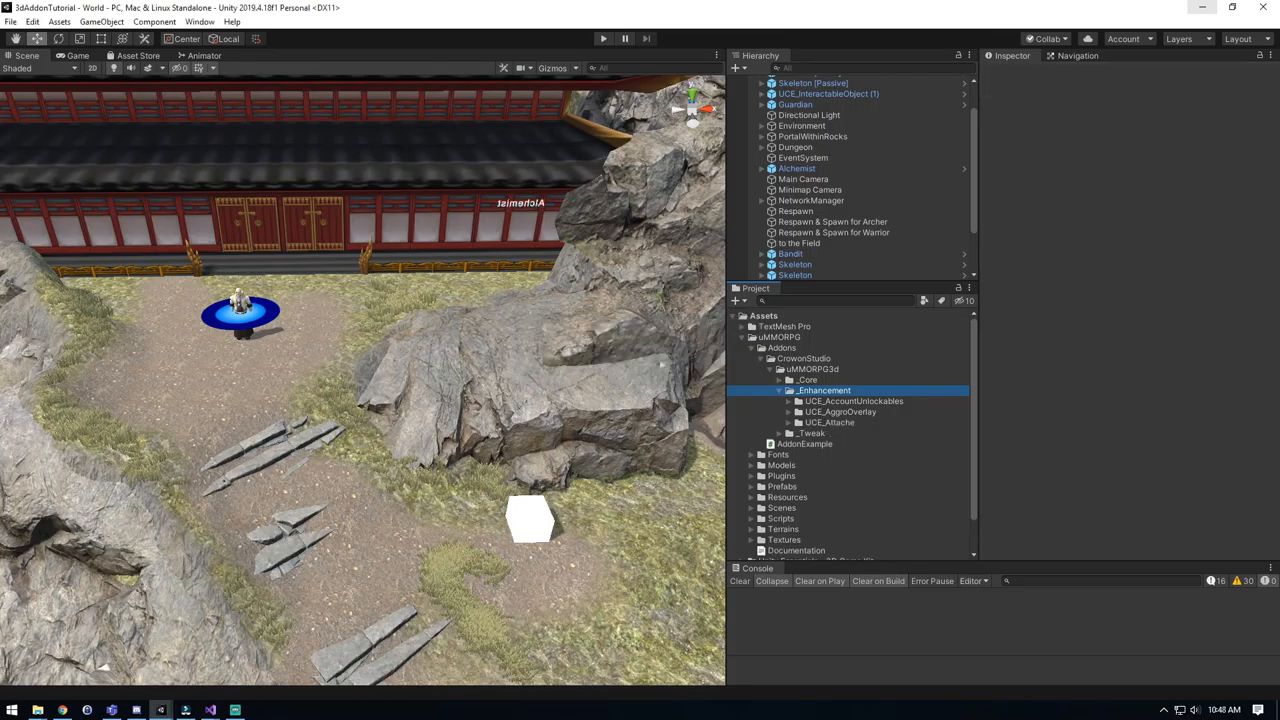
- View the Attachee readme and expand Prefabs > Entities > Monsters showing Bandit and Skeleton
click(822, 390)
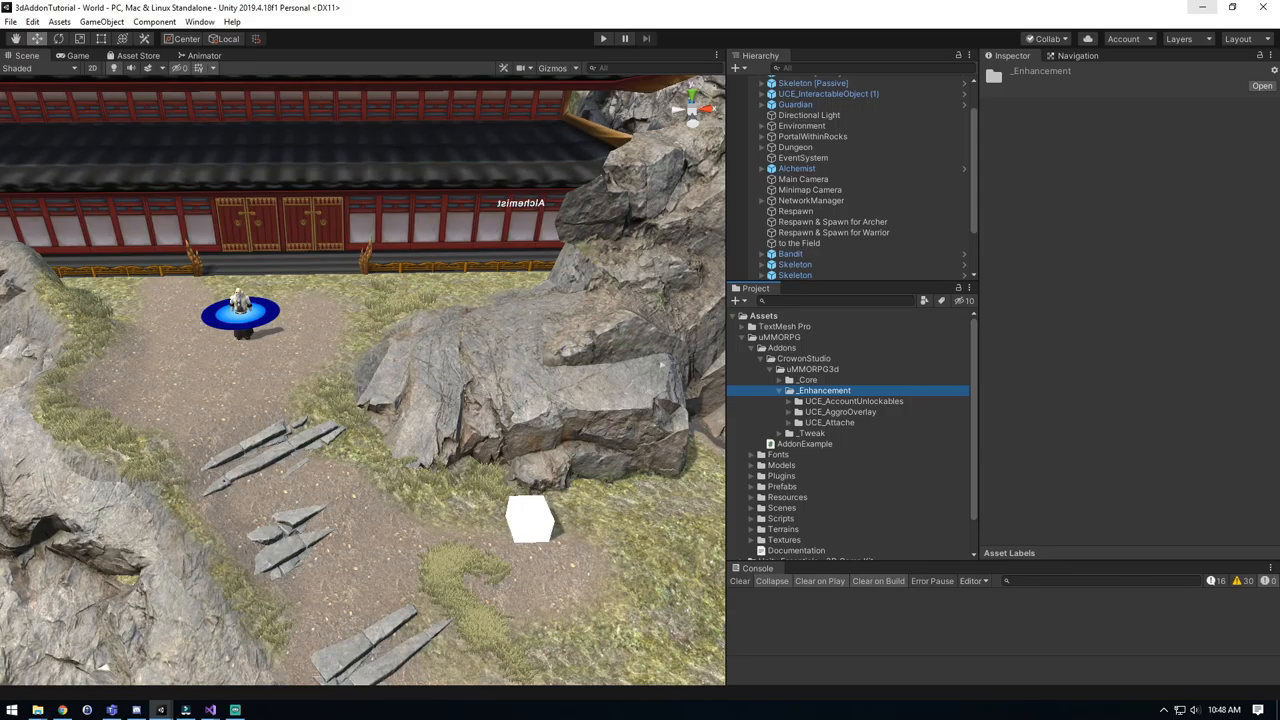
right_click(820, 444)
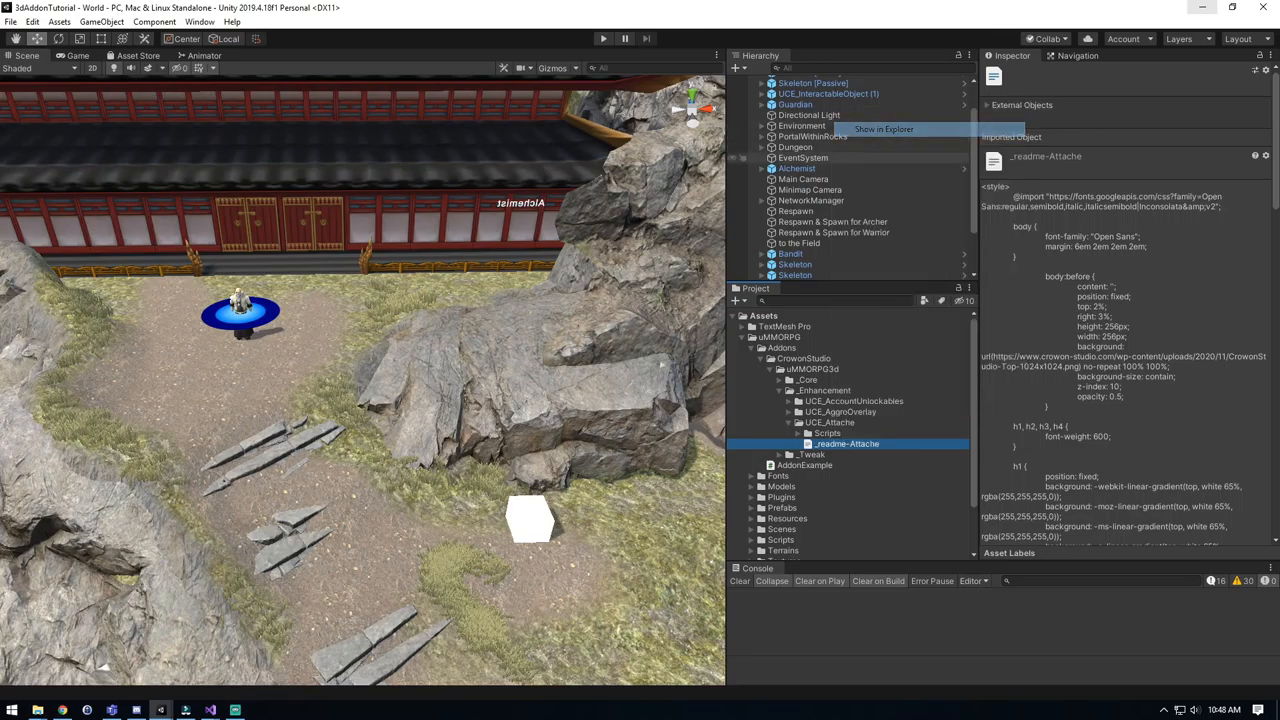
click(880, 128)
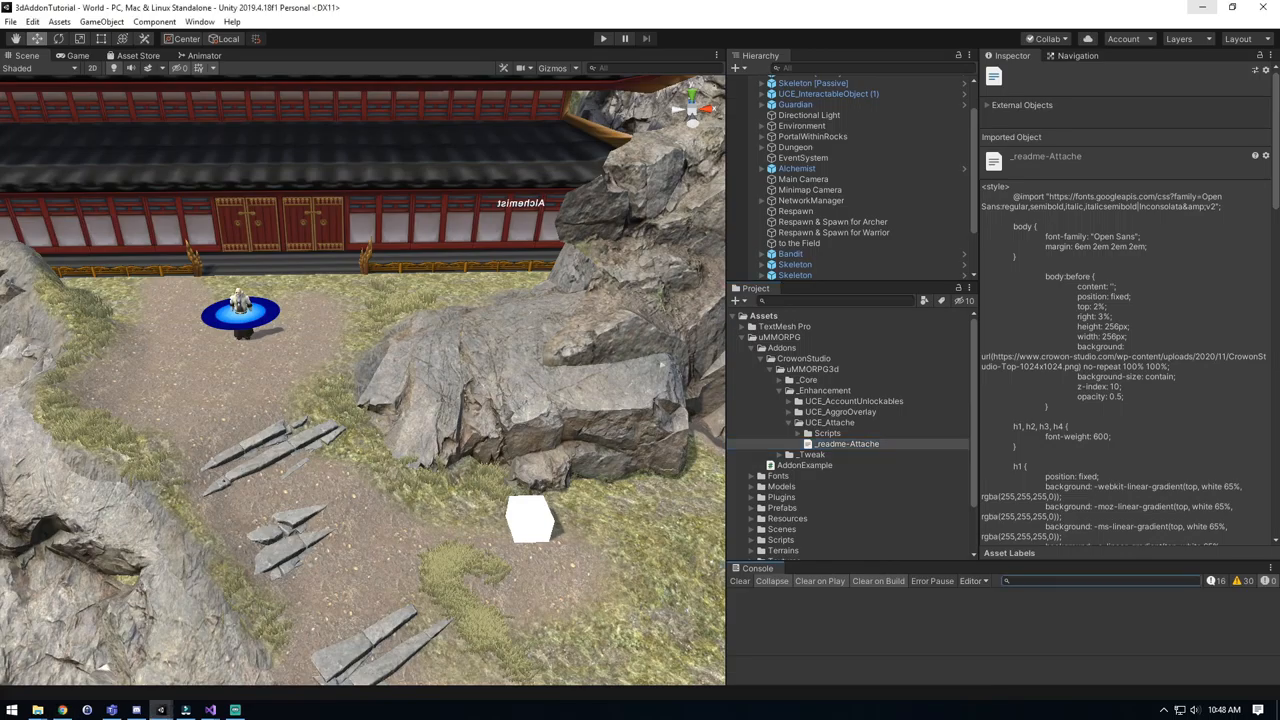
click(800, 420)
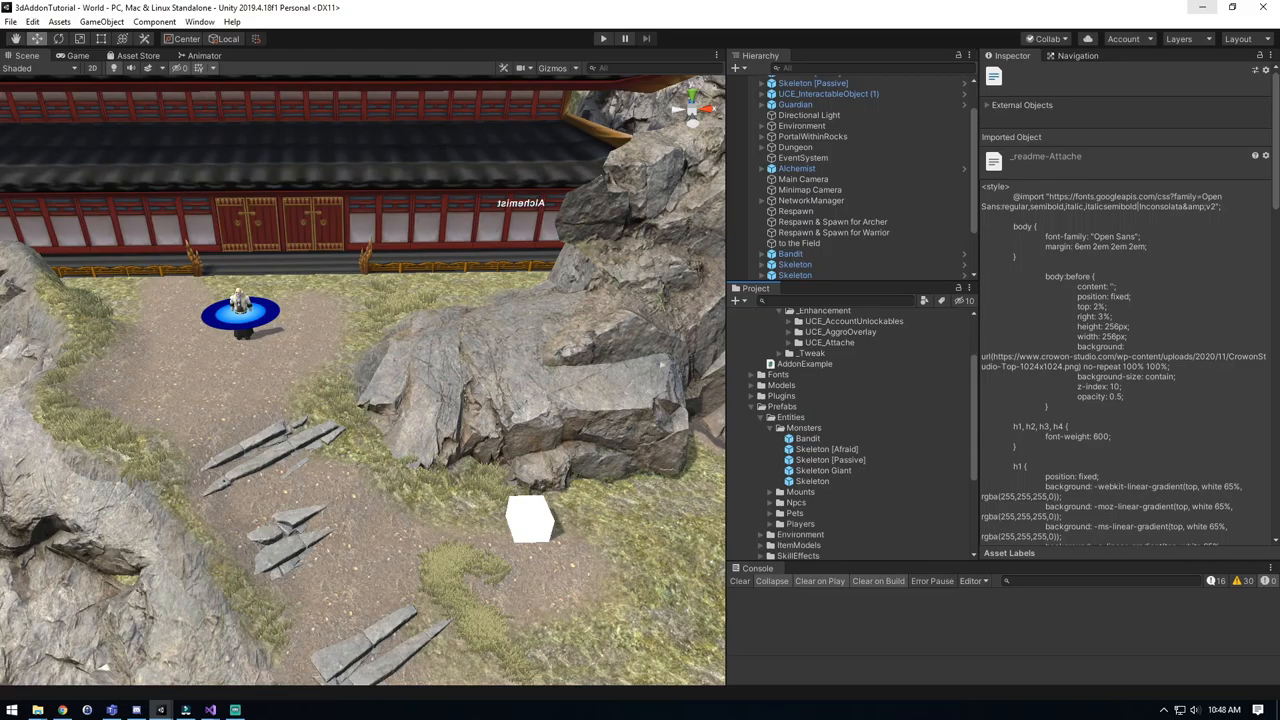
- Enter Prefab Mode on the Skeleton [Afraid] monster prefab
click(826, 448)
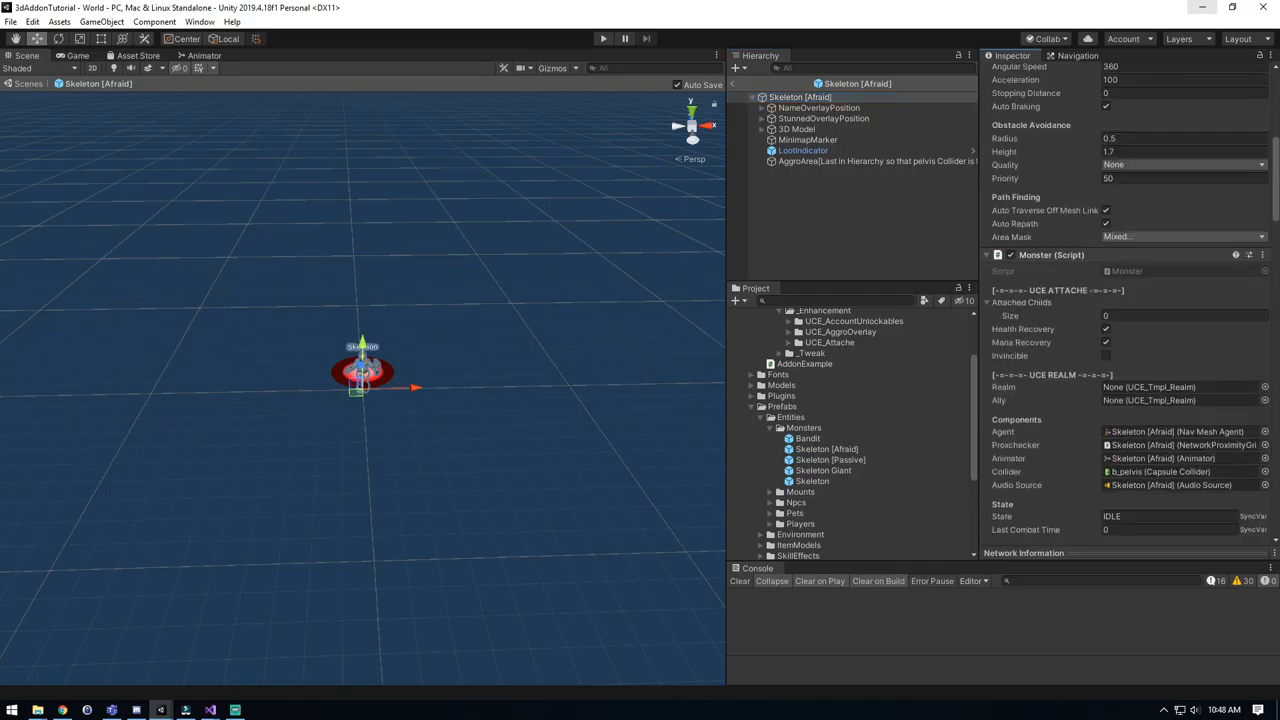
- Set Attached Childs Size to 1 with Skeleton as Element 0, adjusting auto spawn and mount point
click(1184, 316)
text(1)
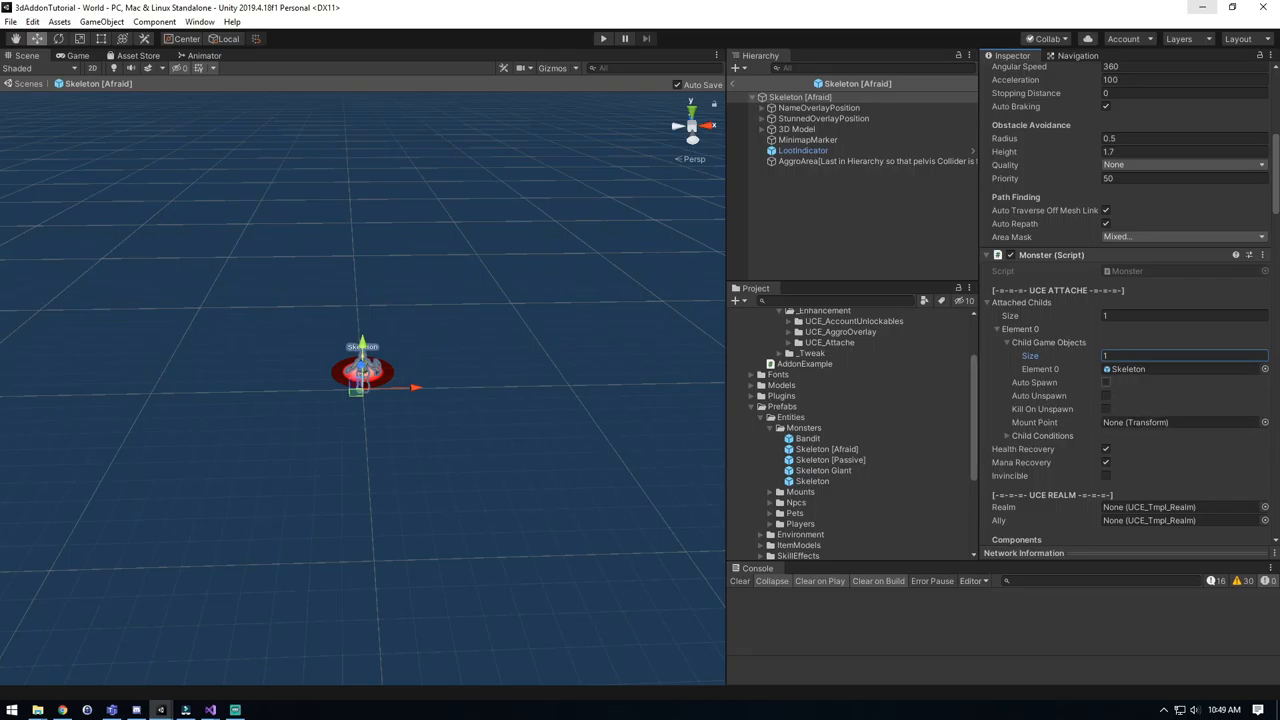
click(1108, 396)
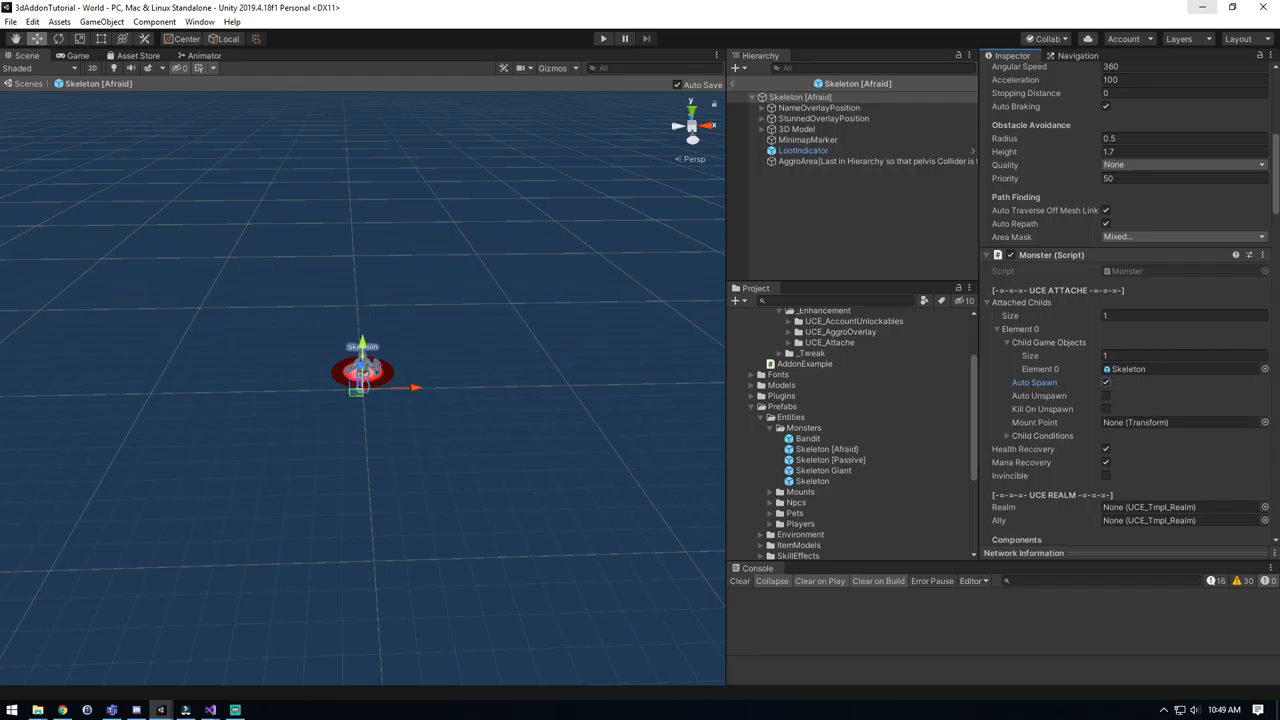
click(1106, 396)
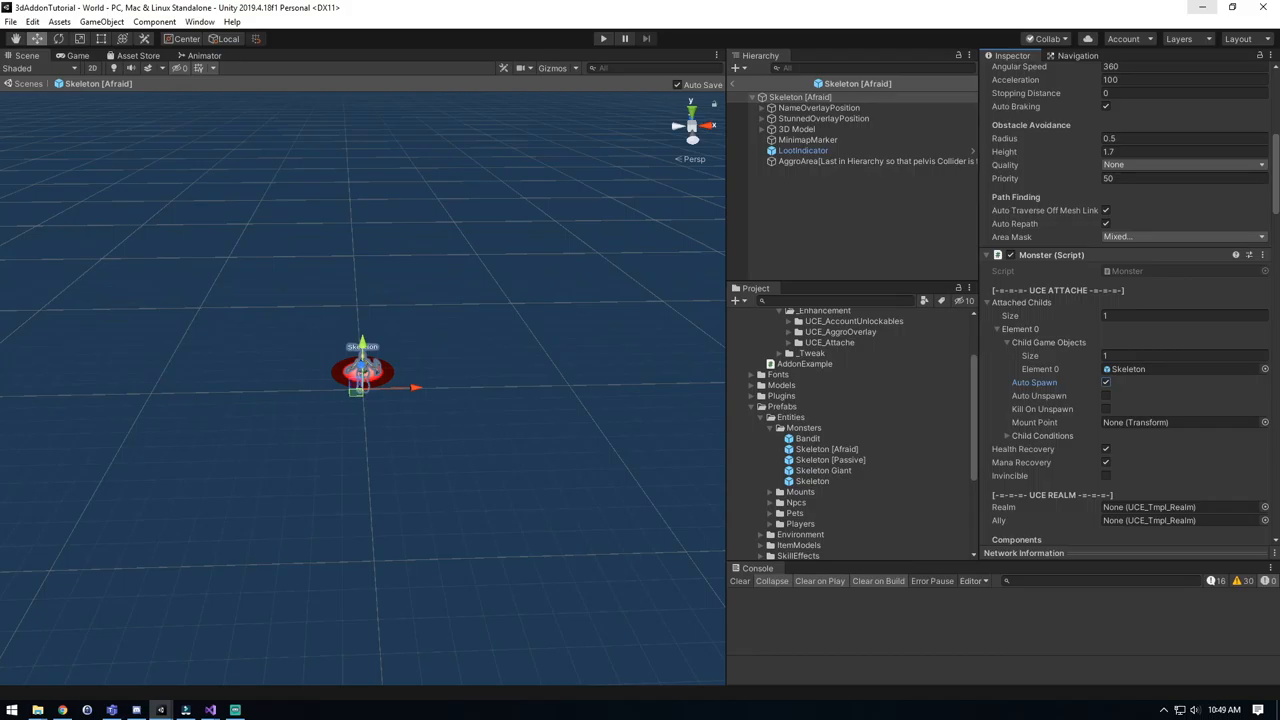
click(1106, 396)
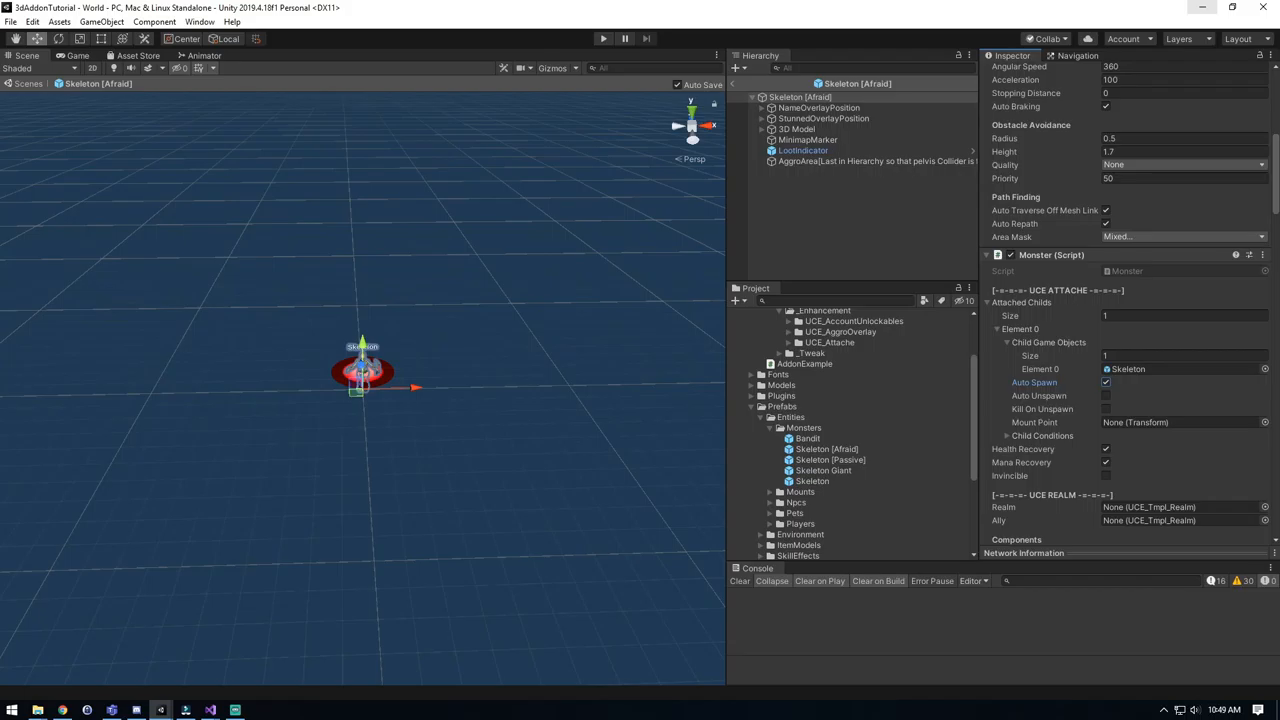
mouse_move(1036, 408)
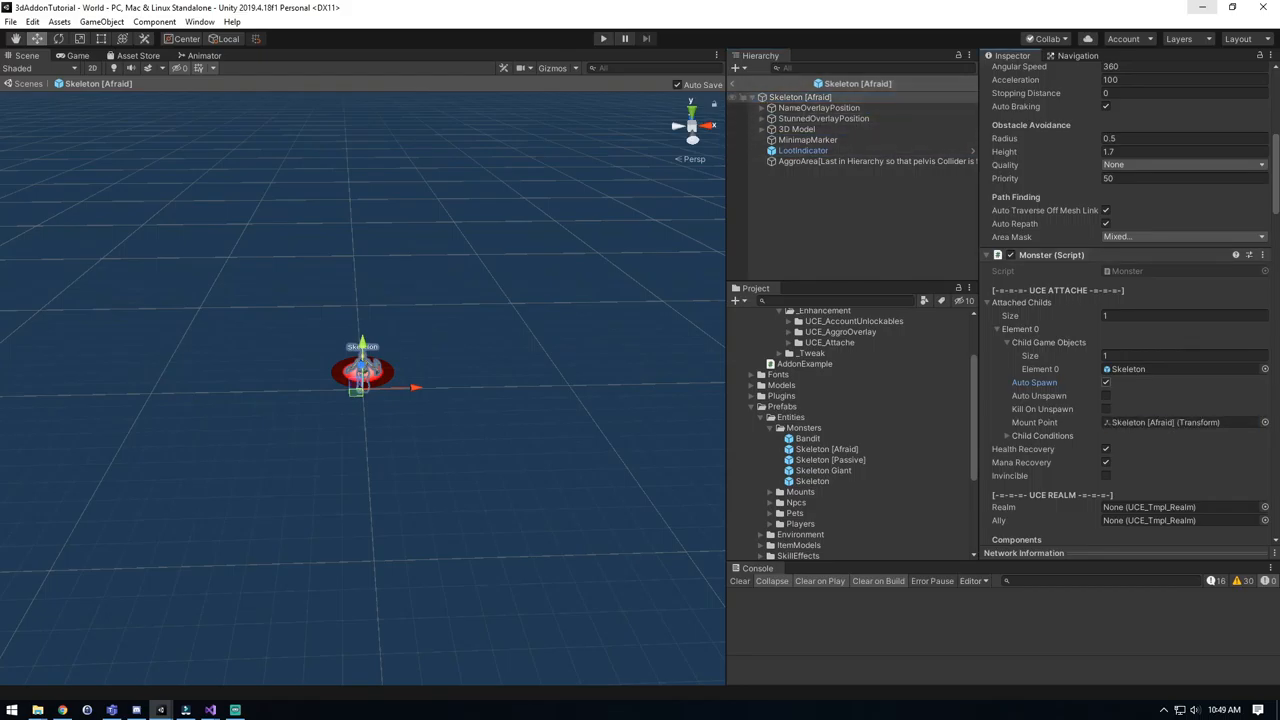
- Create an empty AttachMount under Skeleton [Afraid], assign it as Mount Point, Child Conditions Size 1
click(1106, 382)
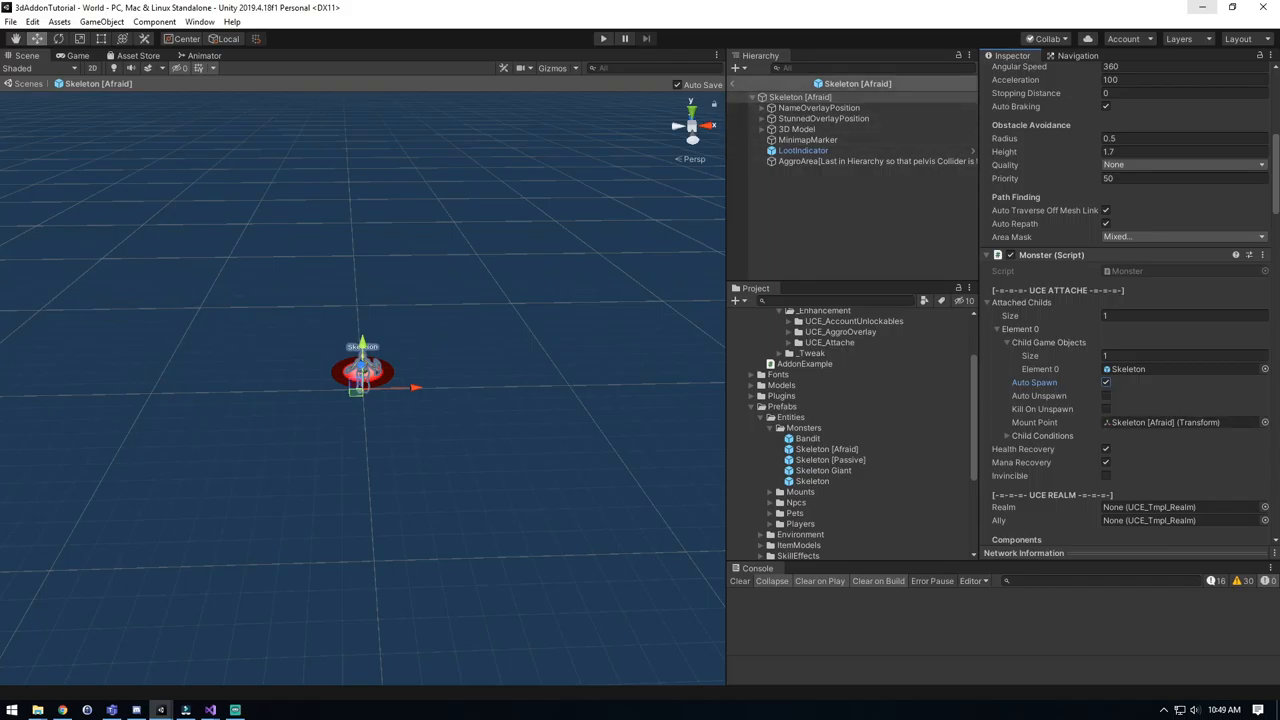
right_click(800, 96)
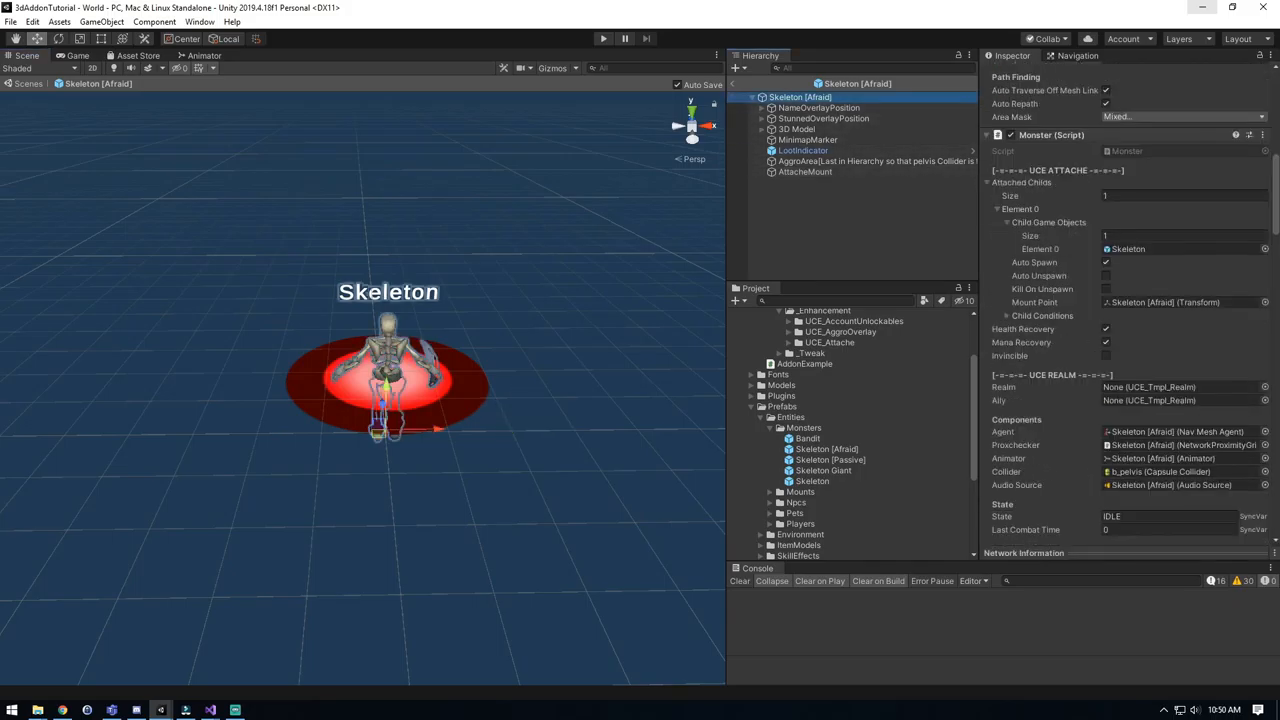
click(1184, 302)
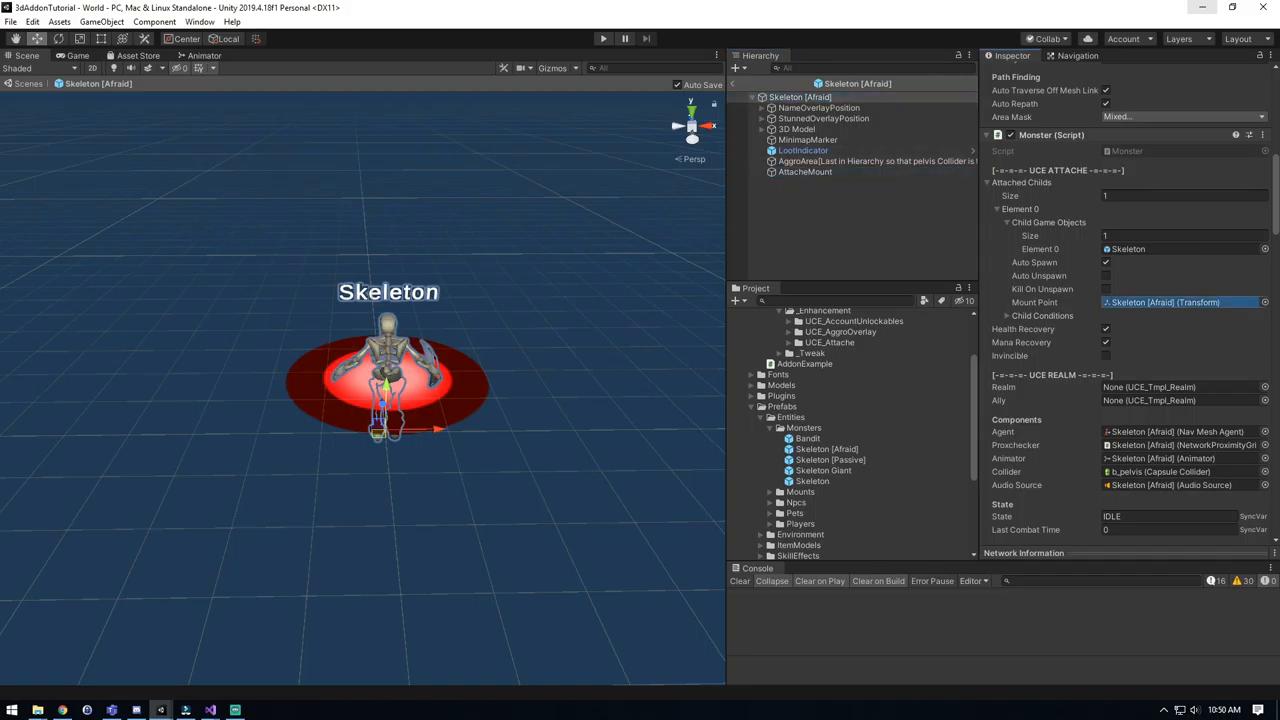
click(1180, 302)
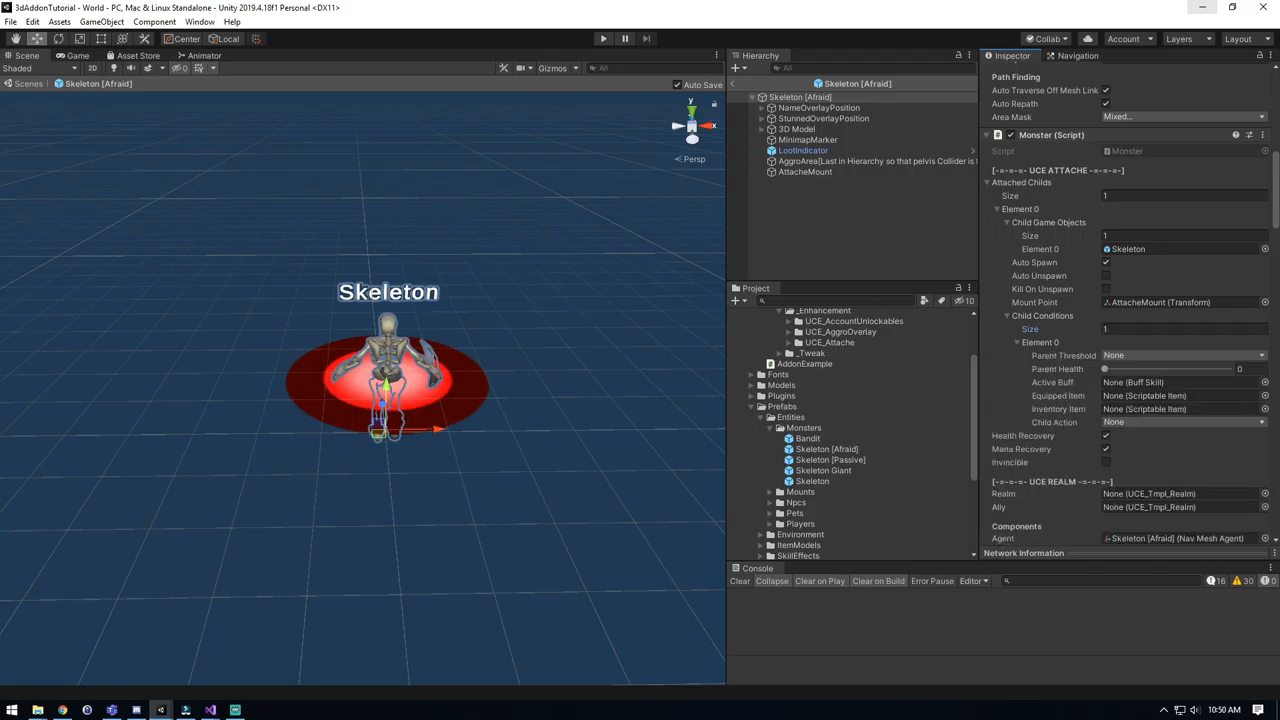
- Set Parent Threshold Below, Parent Health 0.75, and Child Action Spawn
click(1210, 356)
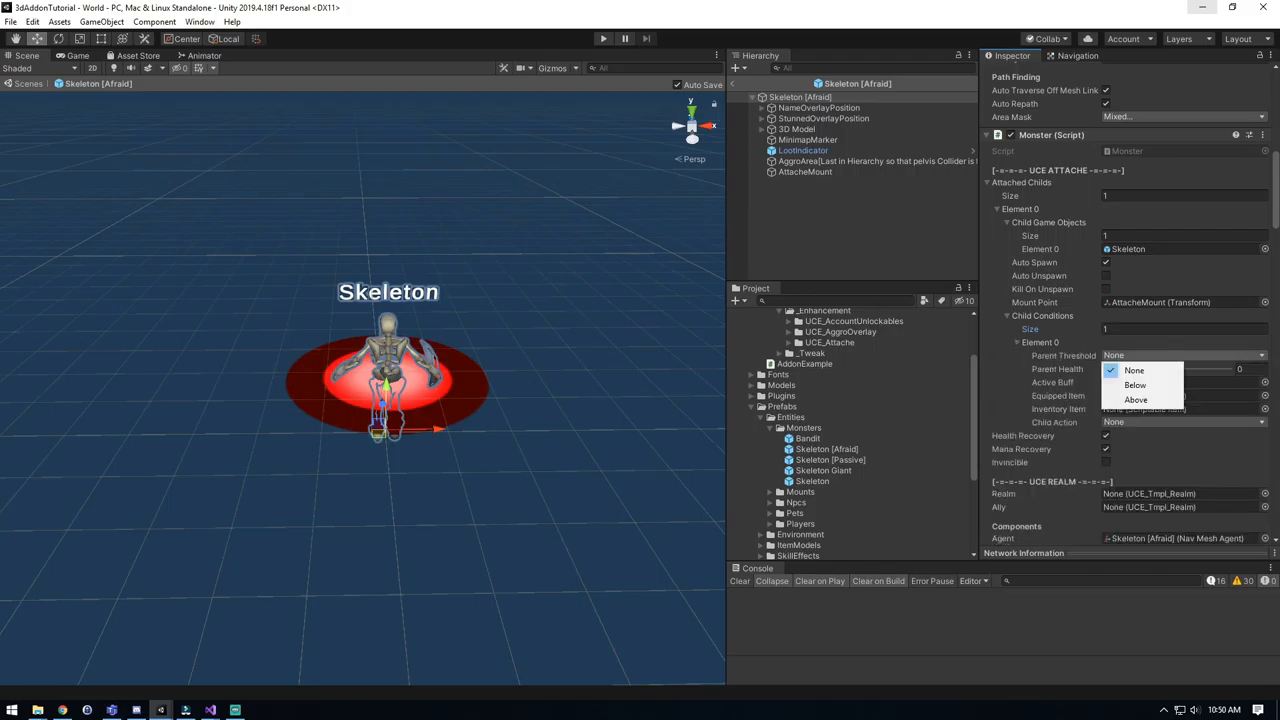
mouse_move(1136, 384)
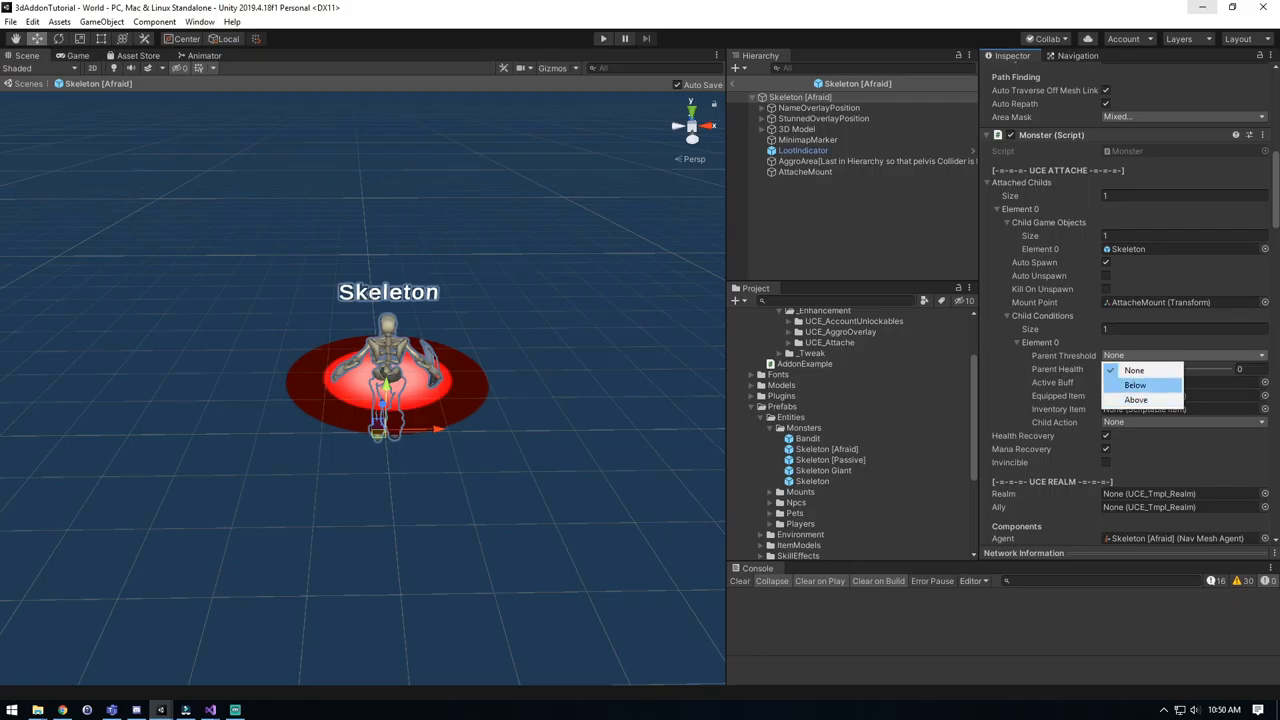
click(1140, 384)
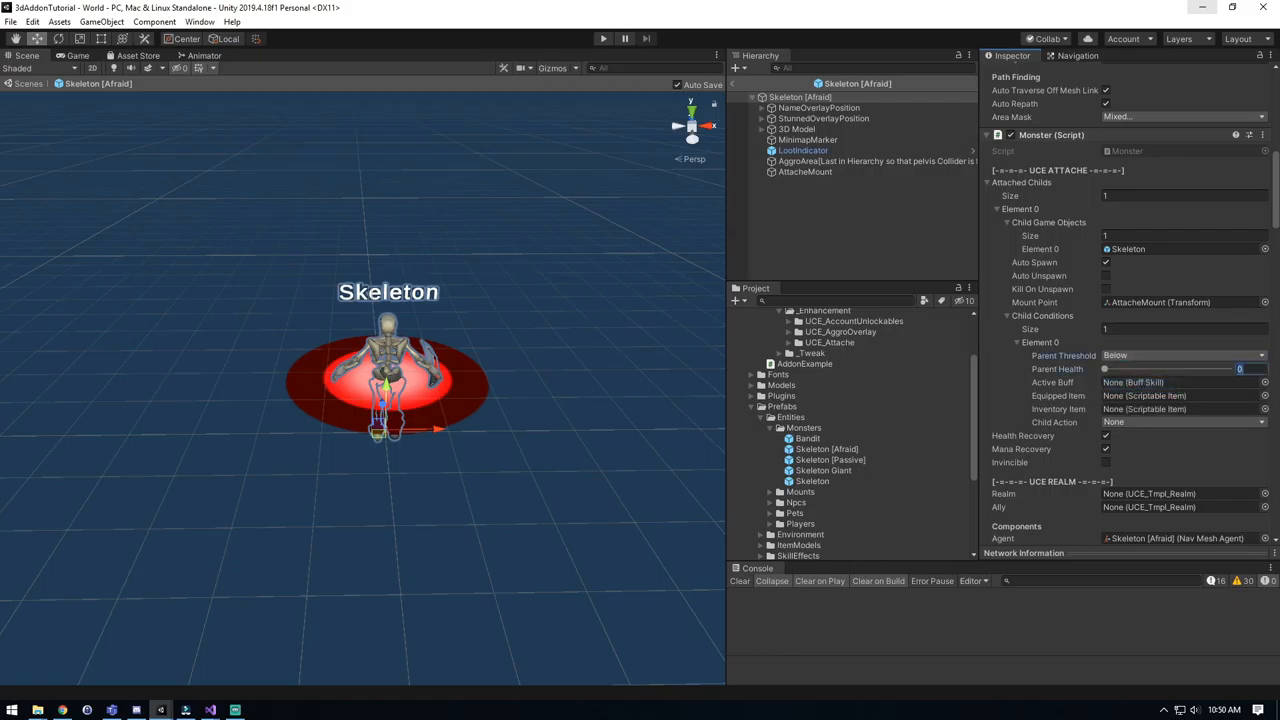
drag(1104, 368, 1150, 368)
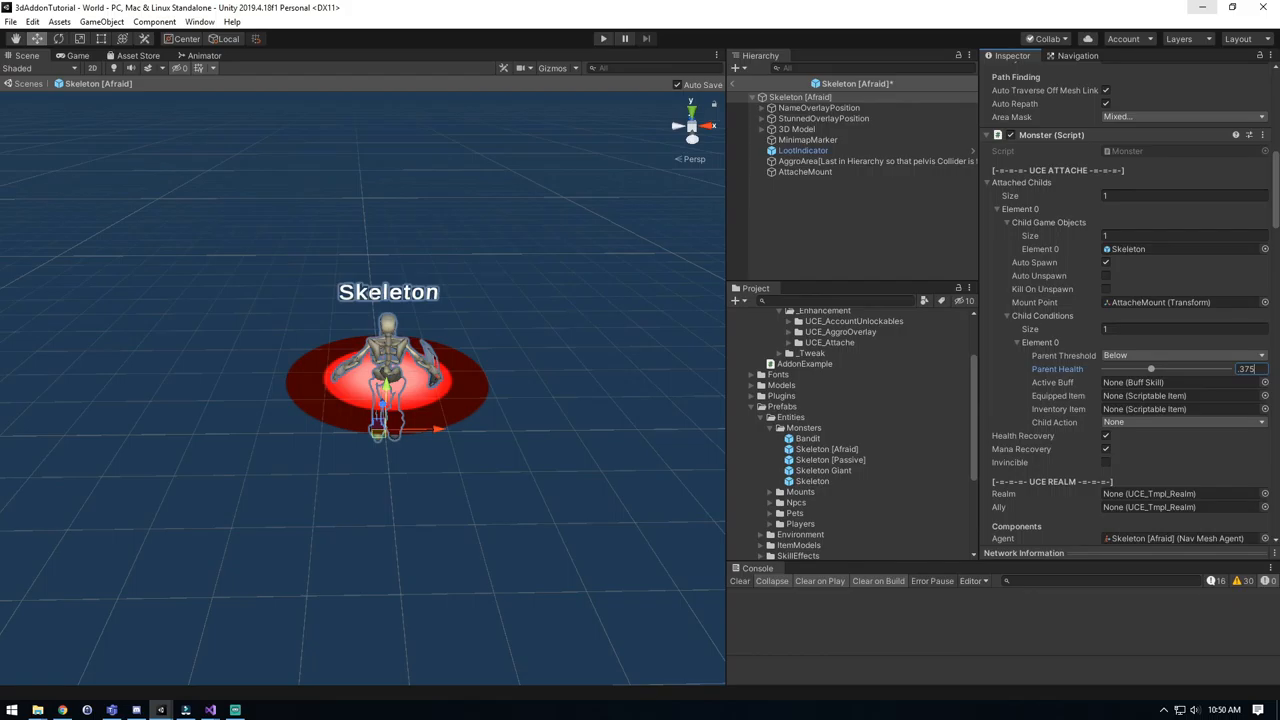
drag(1150, 368, 1196, 368)
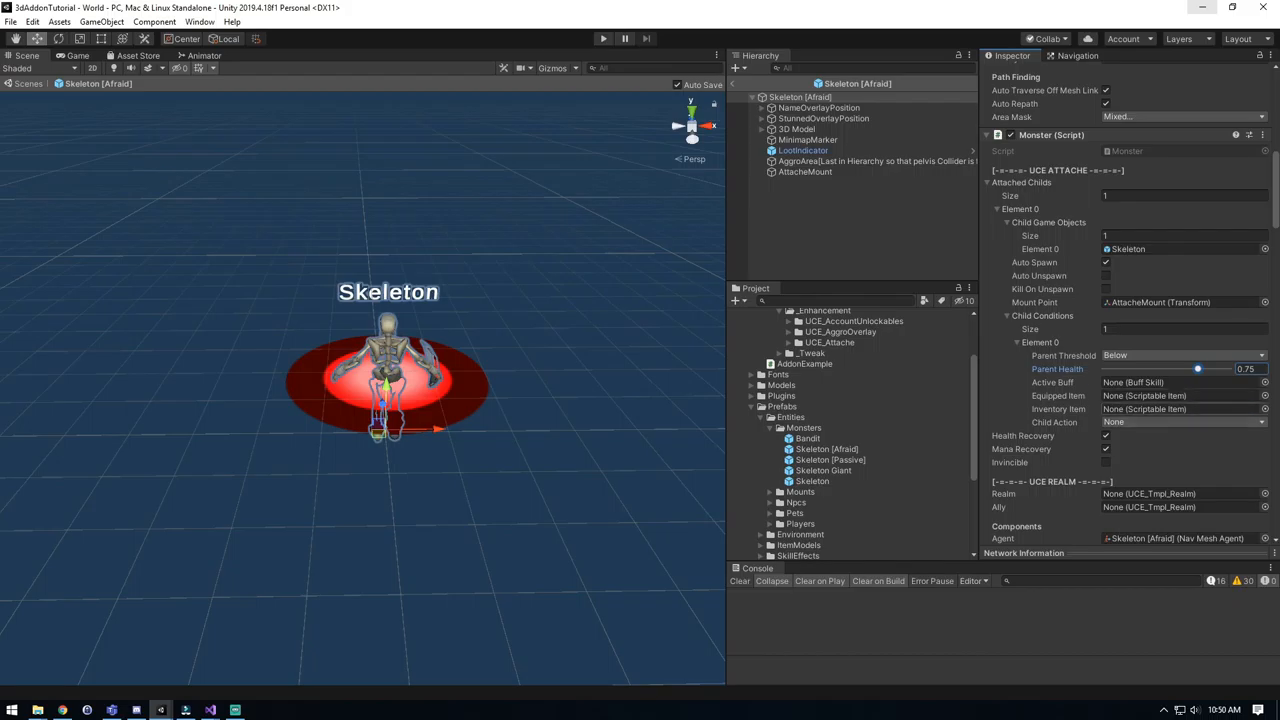
click(1180, 422)
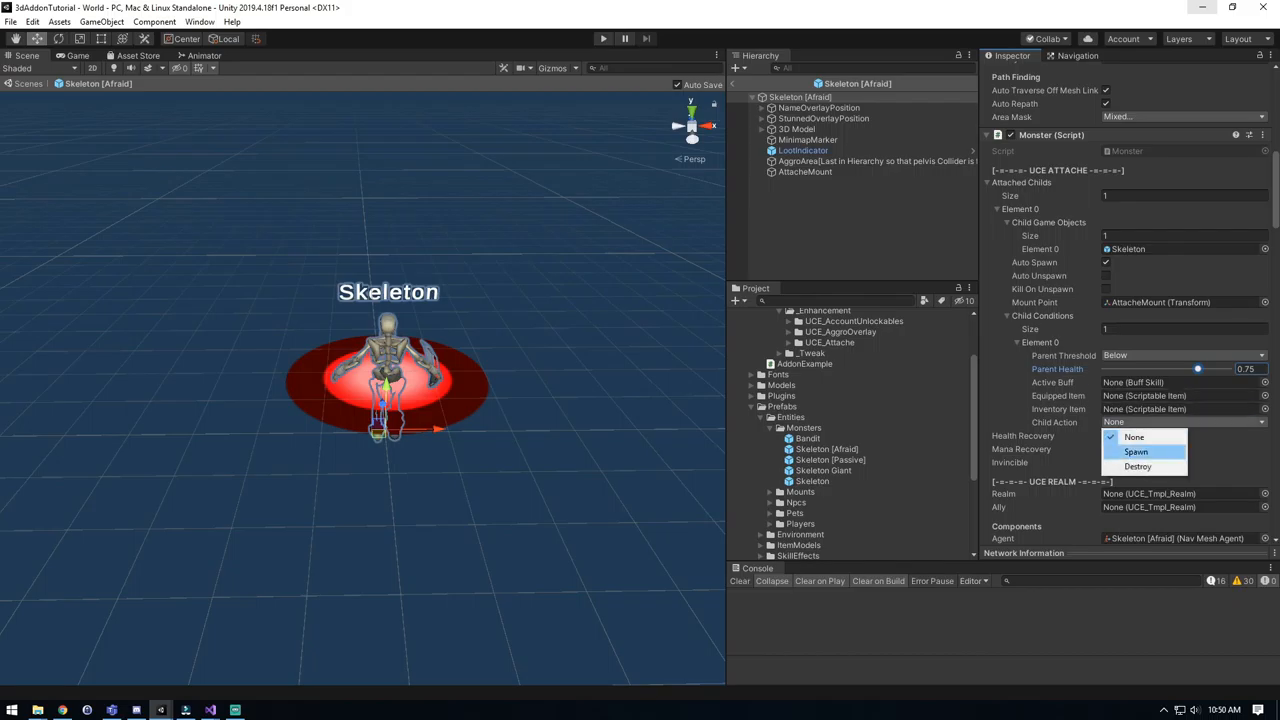
click(1144, 452)
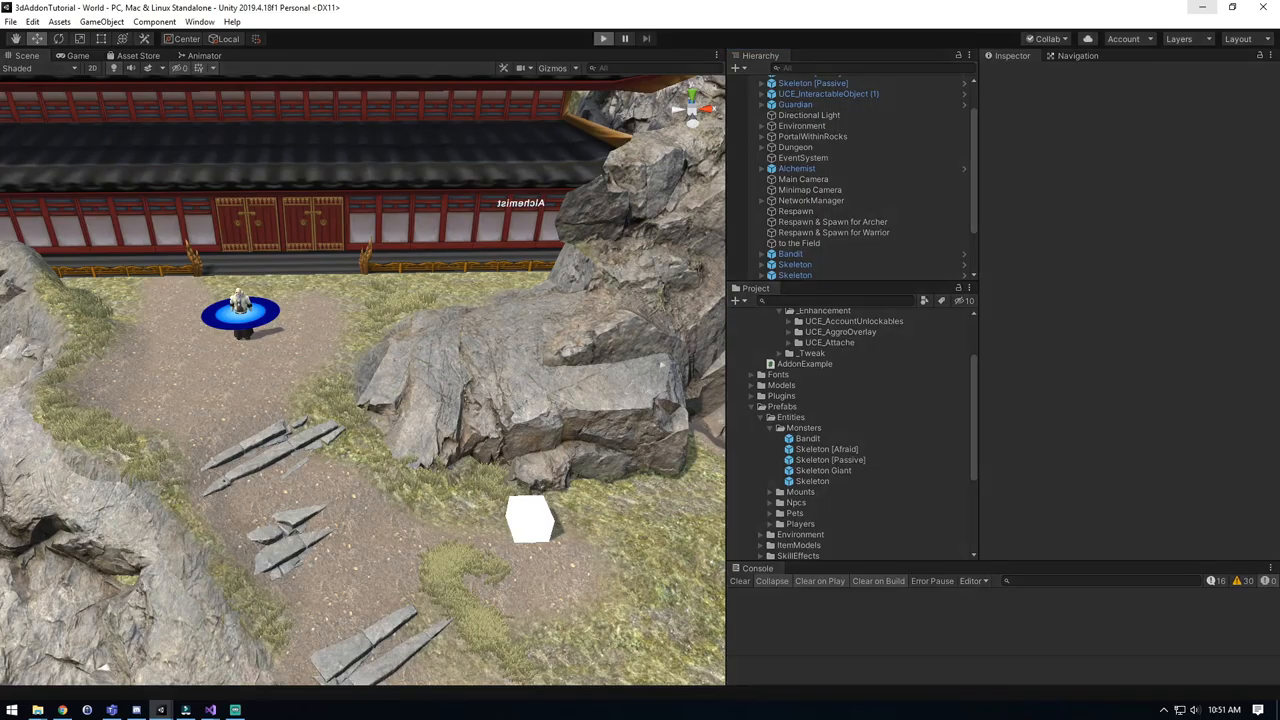
- Enter Play mode and choose Server & Play to enter the uMMORPG world
click(600, 36)
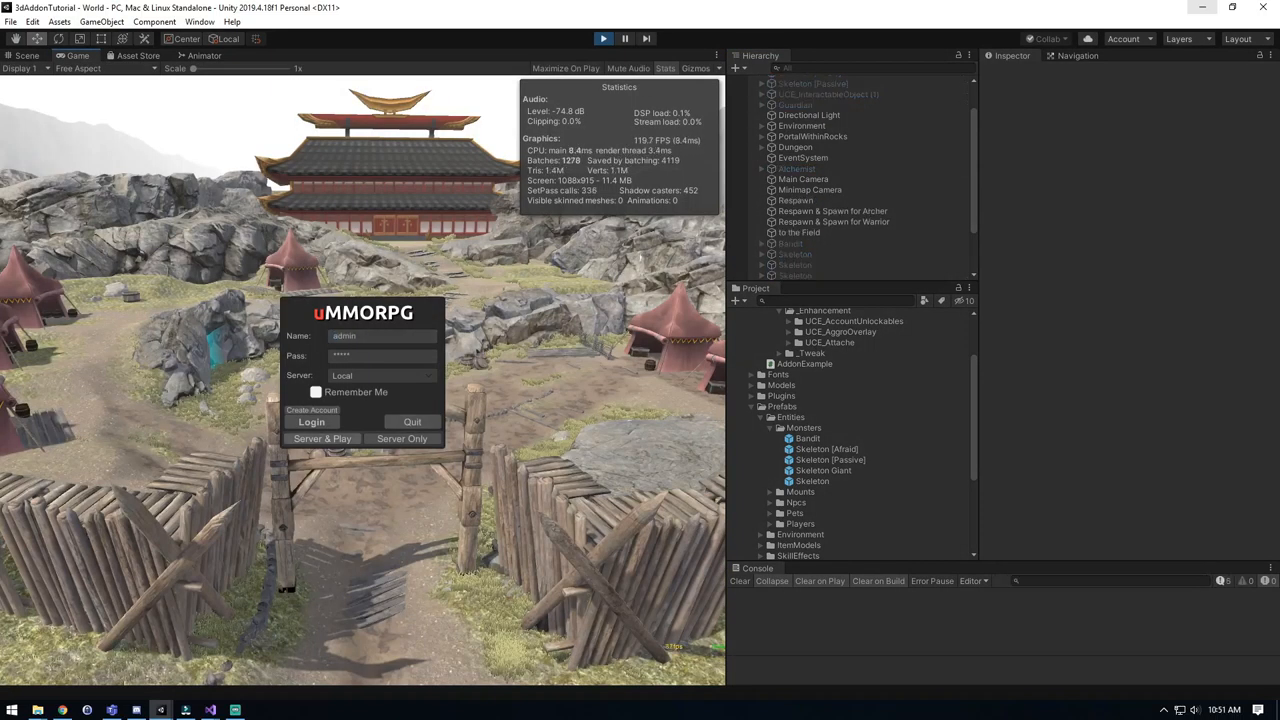
click(312, 422)
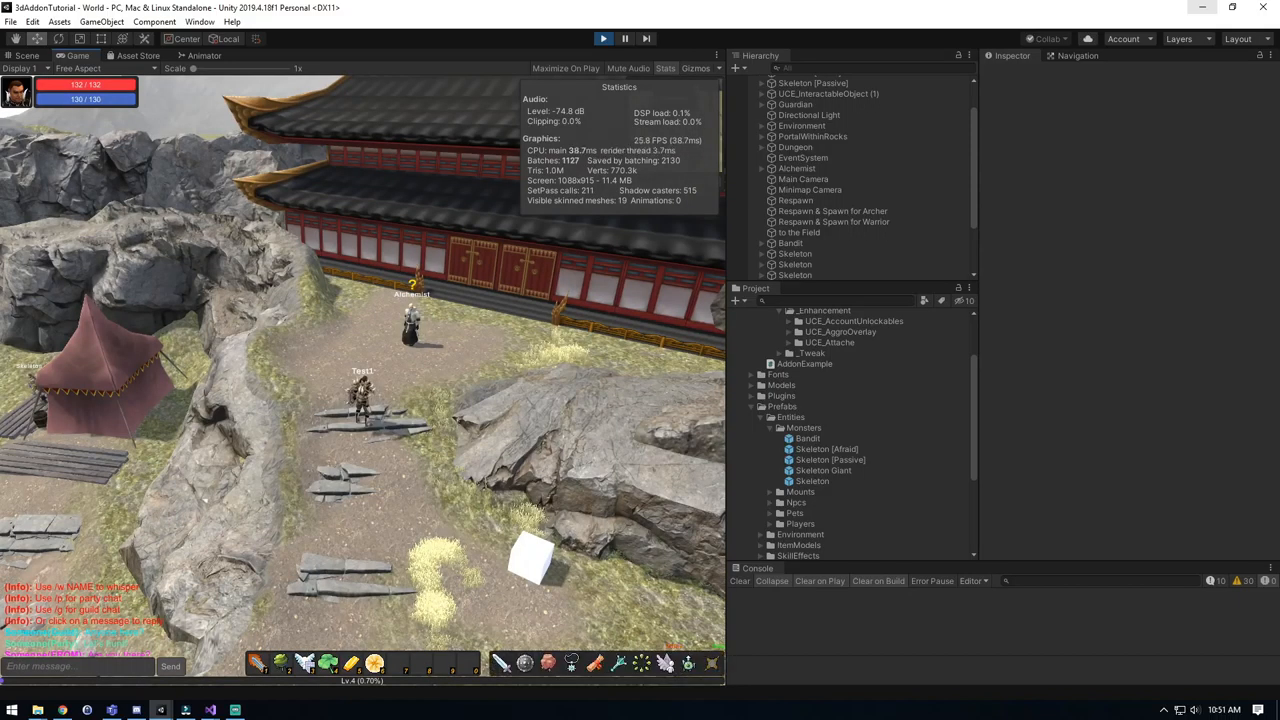